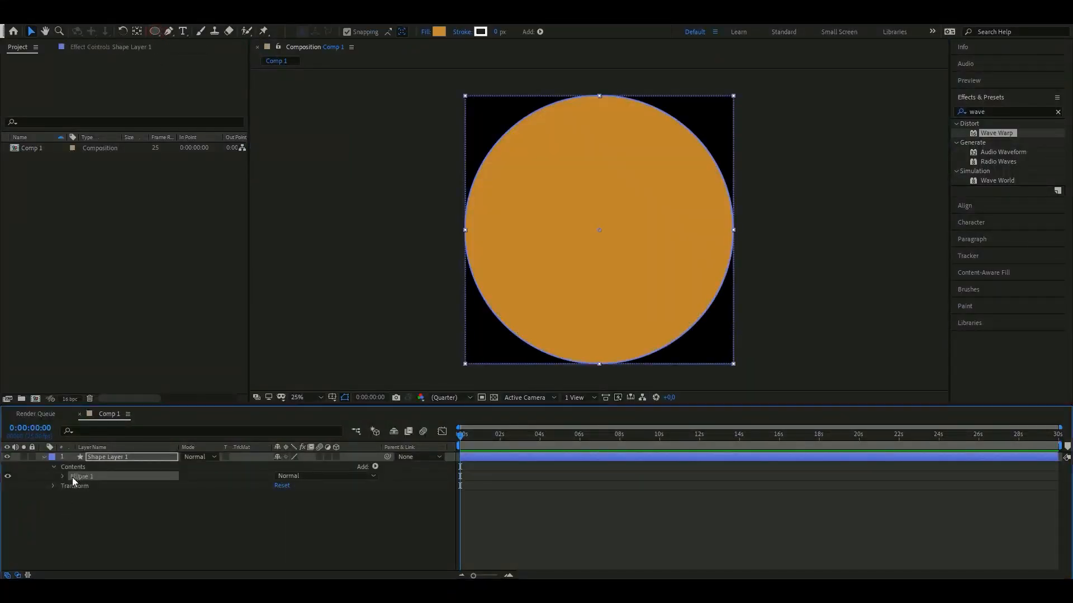
Step: Convert the orange circle's Ellipse Path 1 to Bezier and drag its points into a narrow teardrop
right_click(85, 486)
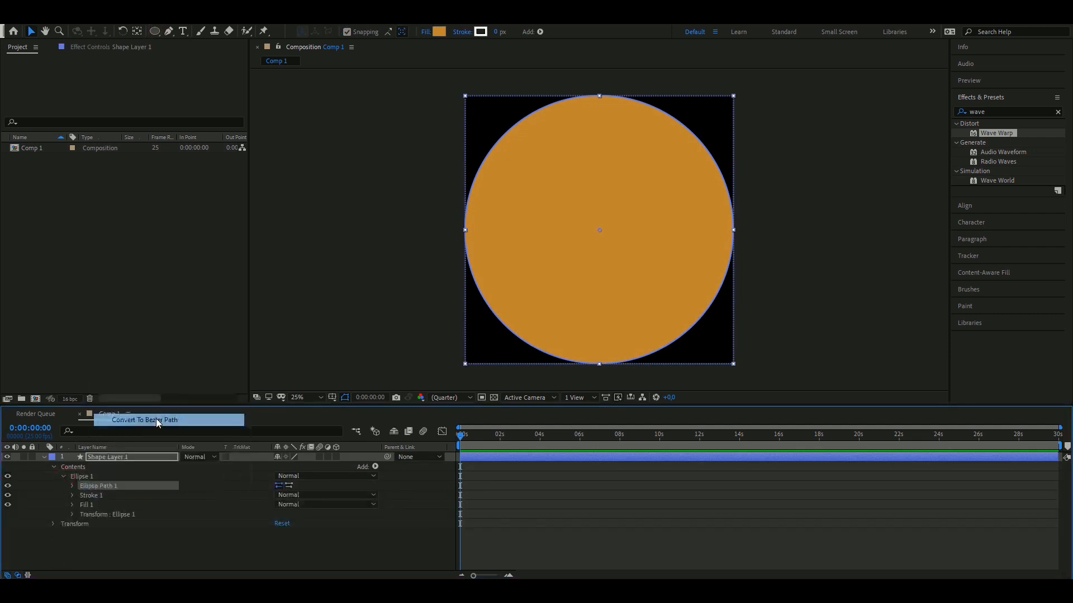
left_click(144, 420)
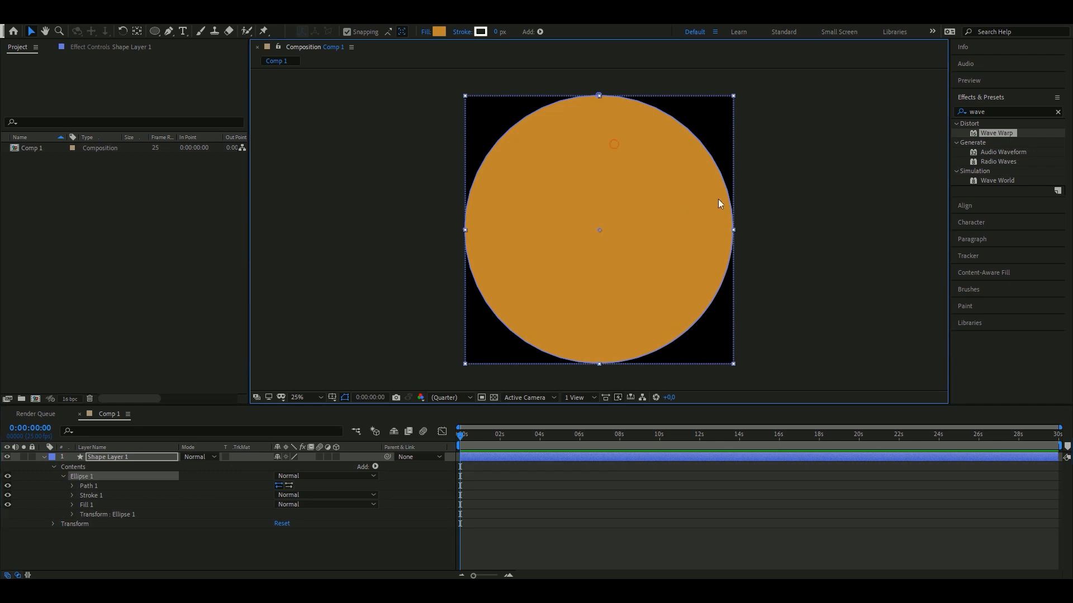
left_click(89, 486)
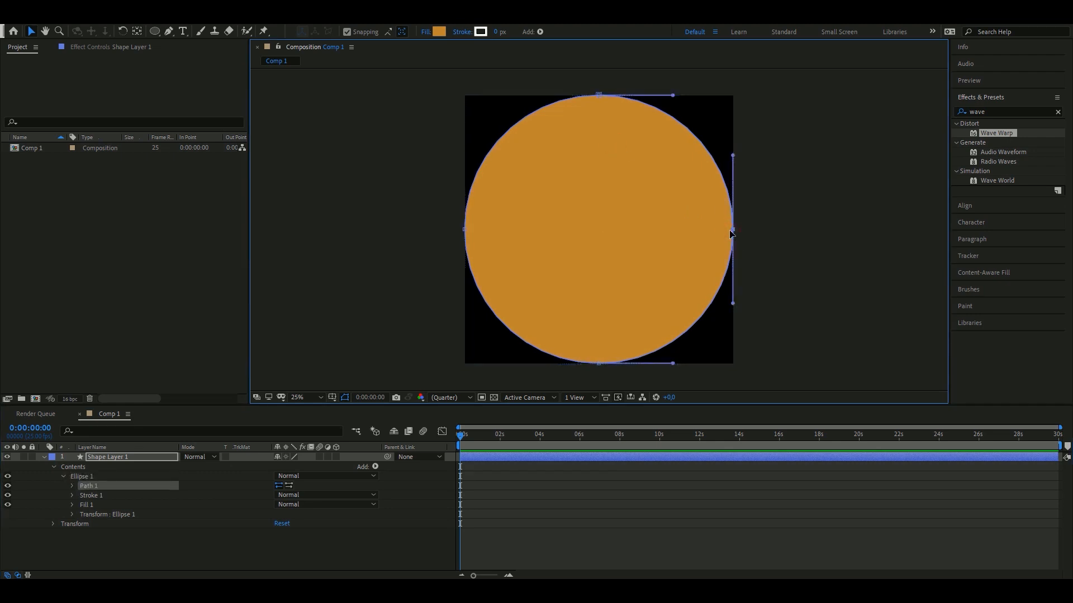
left_click_drag(731, 233, 467, 233)
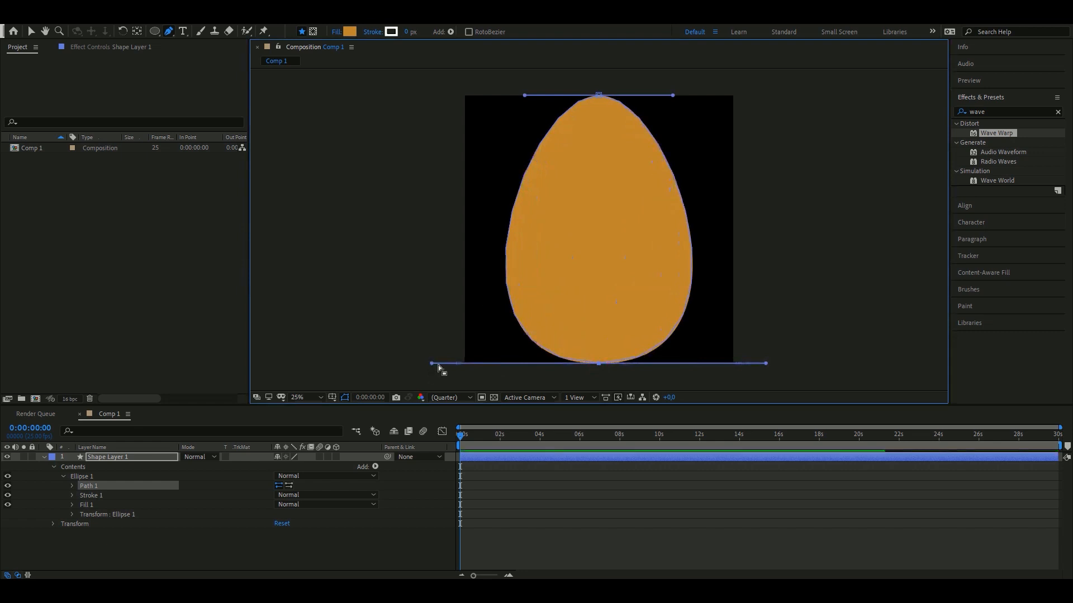
left_click_drag(599, 94, 598, 161)
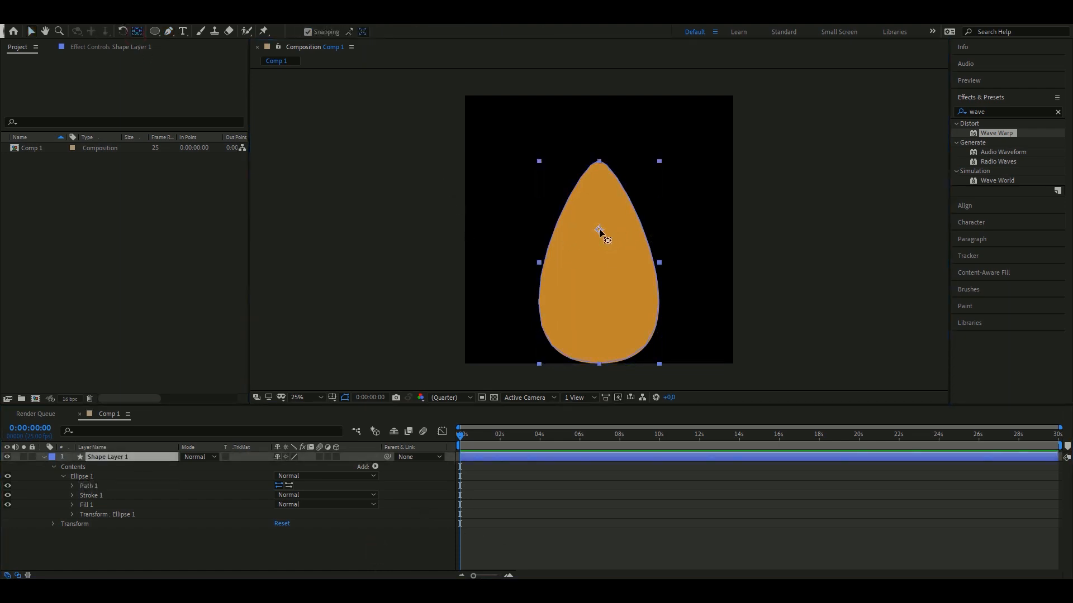
Step: Add a wiggle(10,10) expression to the droplet's Scale and rename the layer Flame
double_click(106, 457)
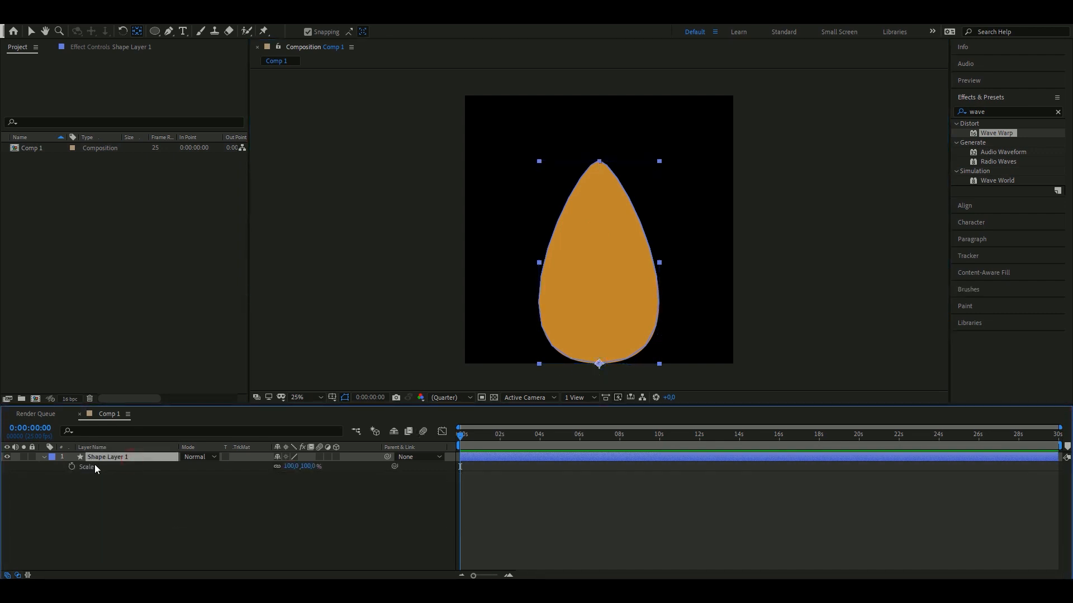
left_click(73, 467)
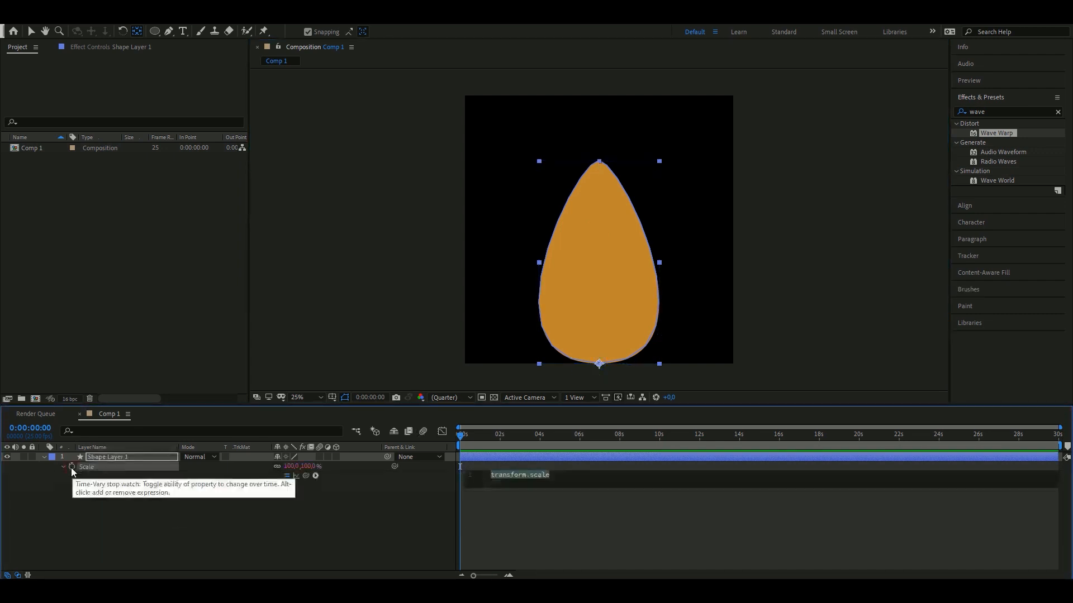
type("wiggle(10,10")
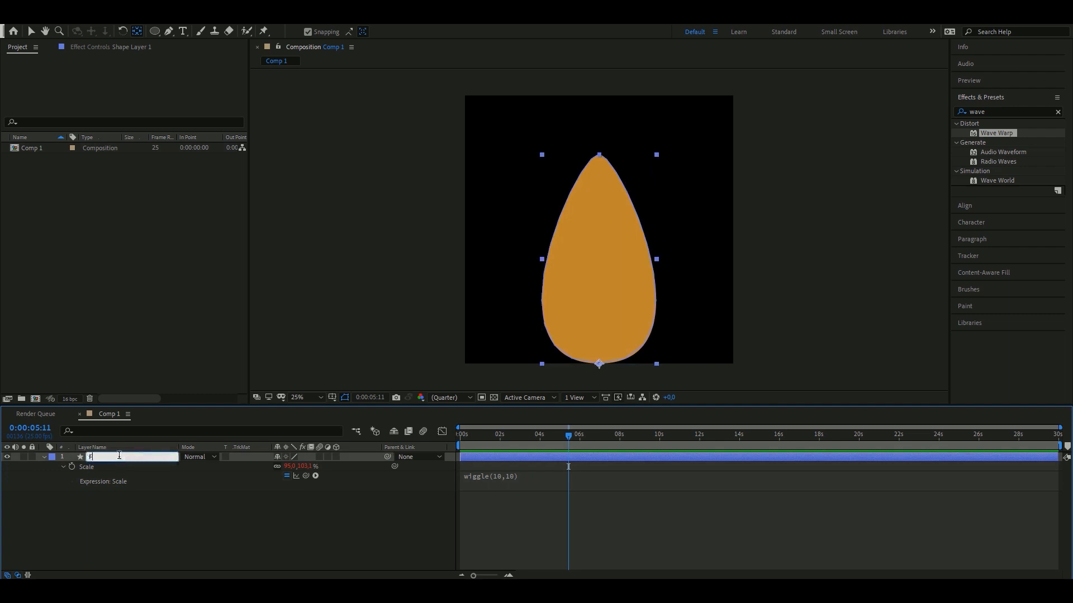
type("Flame")
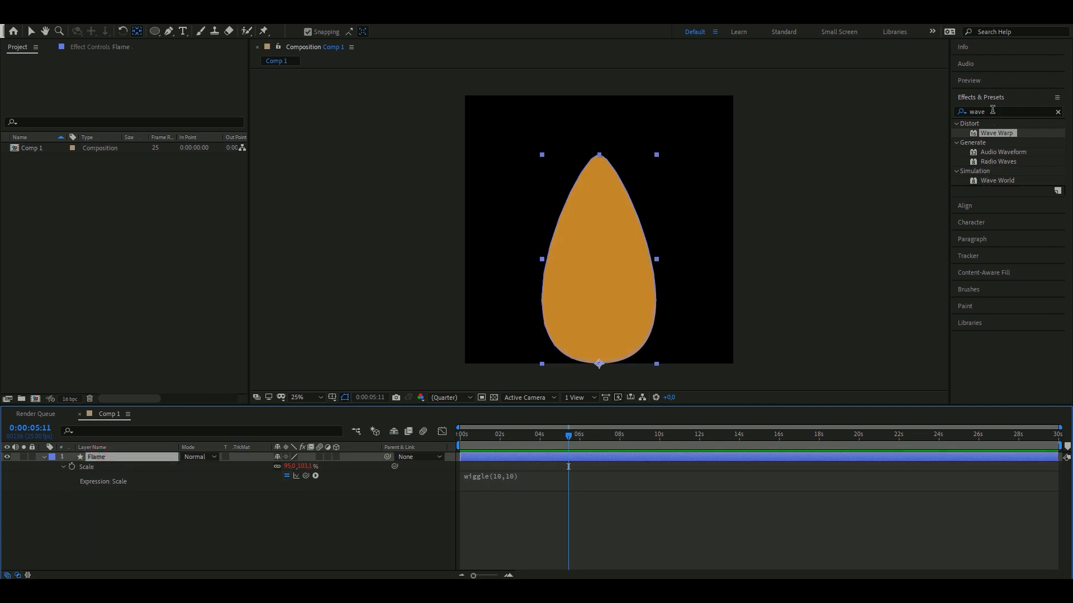
Step: Search for Wave Warp and apply it to the Flame layer
left_click(1058, 112)
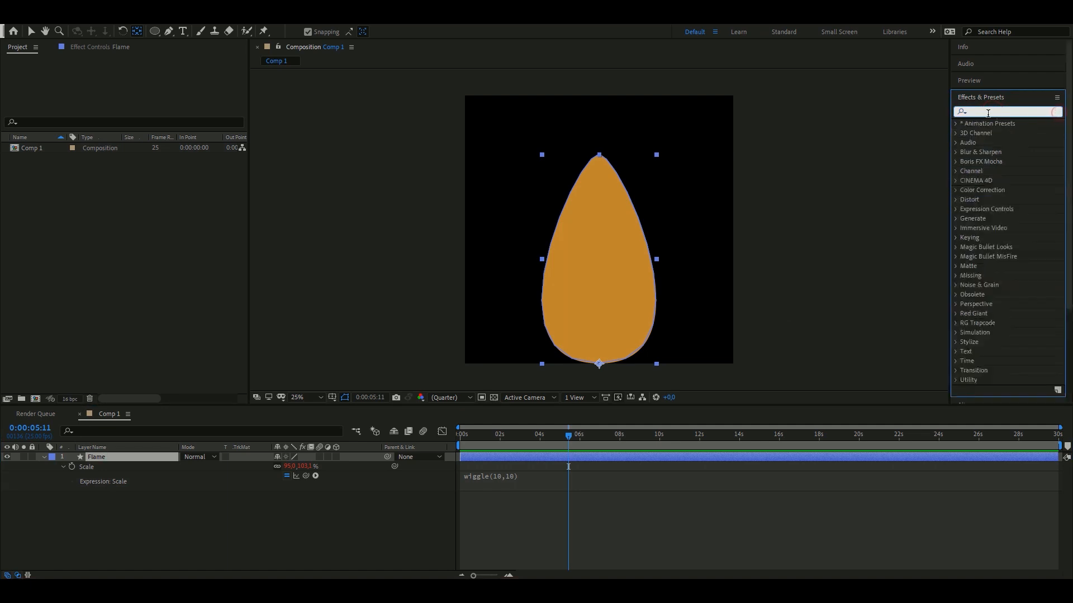
type("wave")
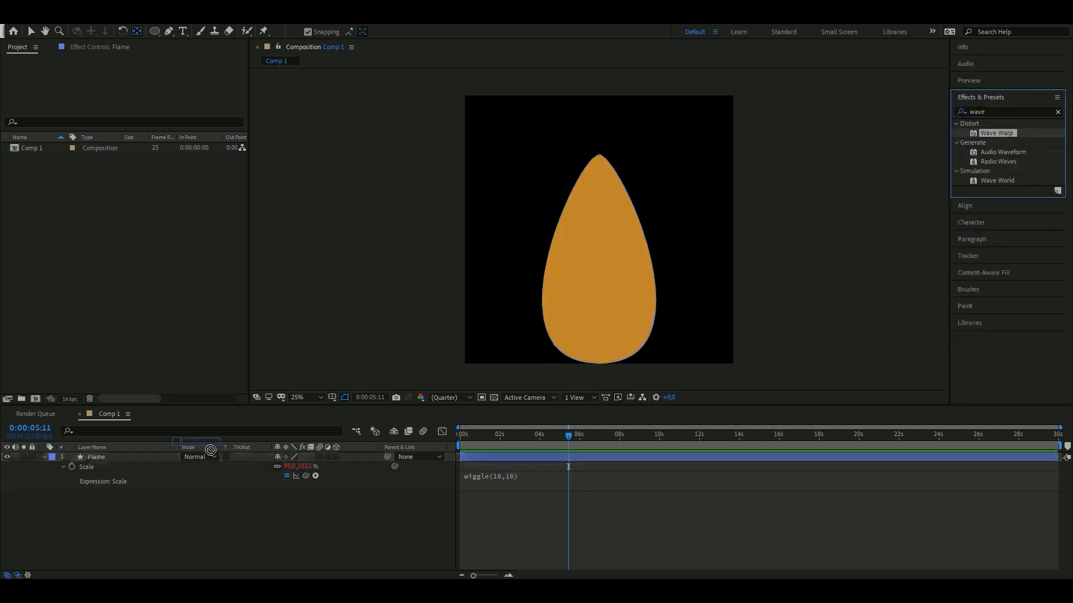
double_click(96, 457)
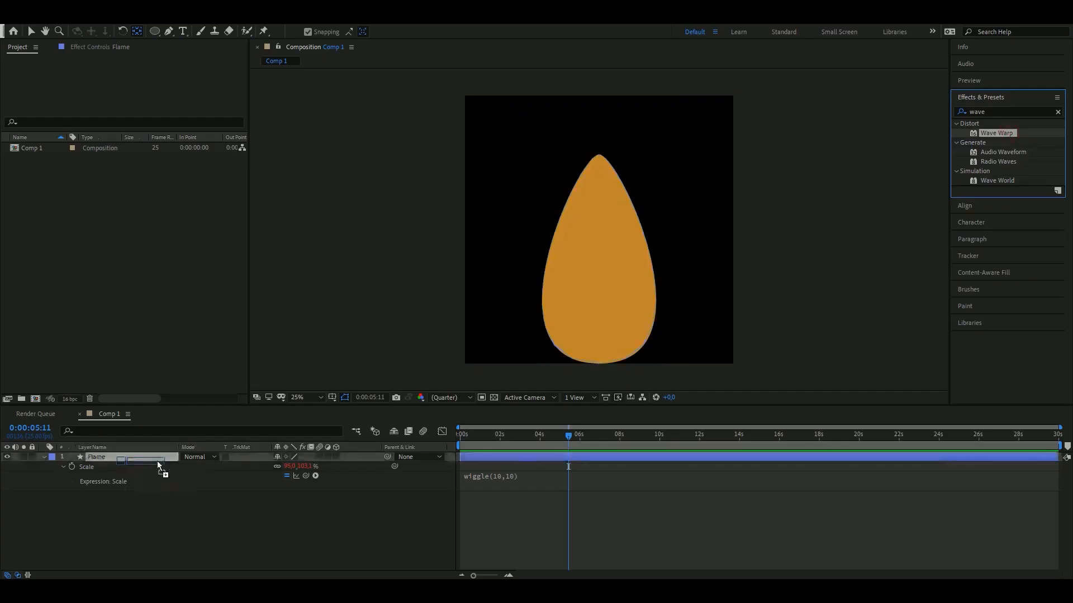
double_click(996, 133)
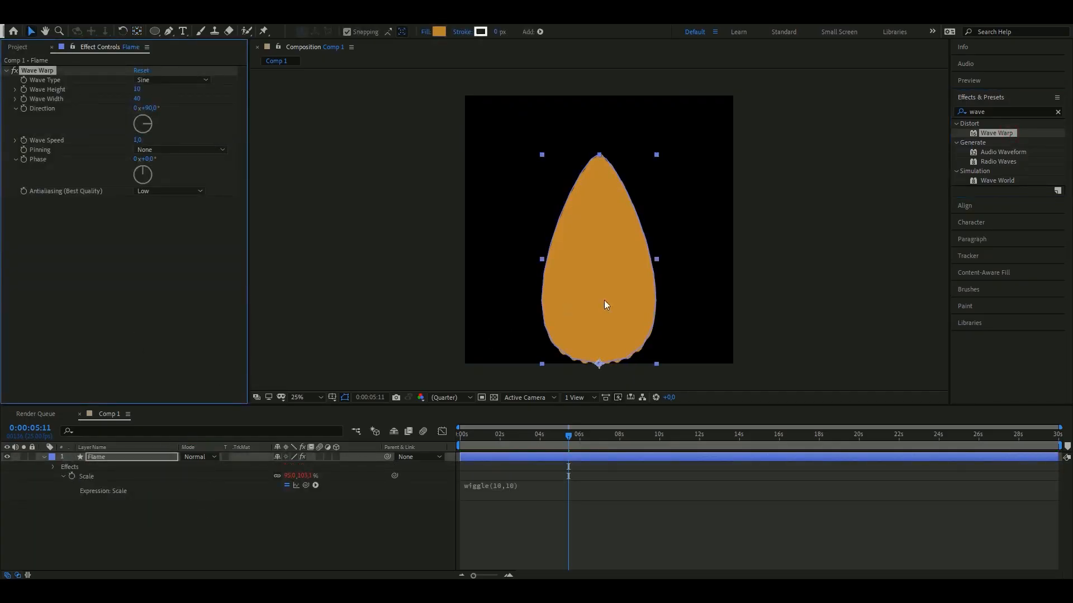
Step: Set Wave Warp to Smooth Noise, Bottom Edge pinning, height 138, speed 3.4, High antialiasing
left_click(171, 79)
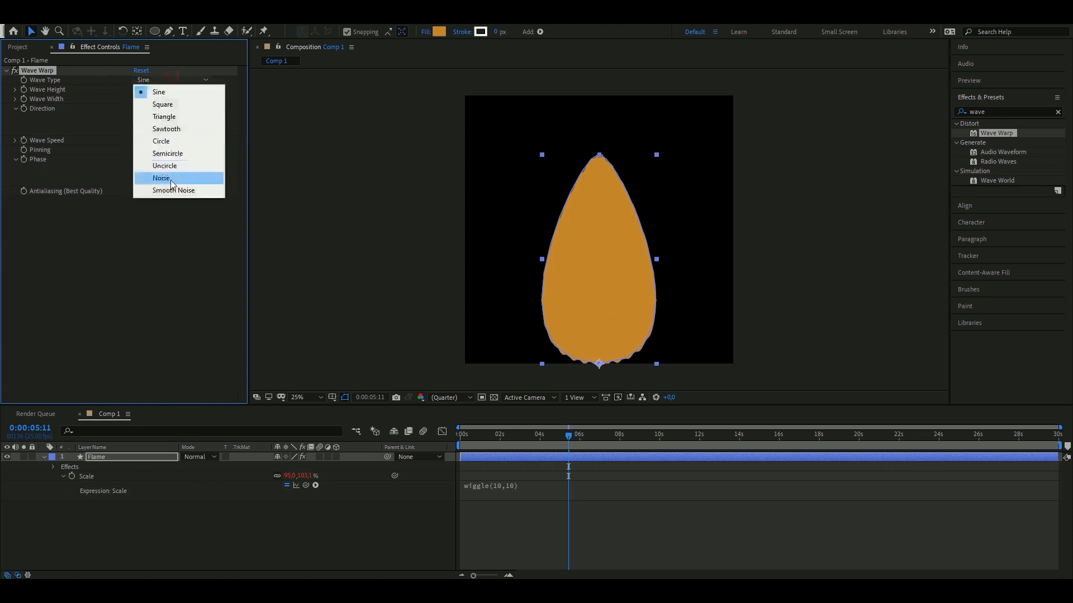
left_click(173, 190)
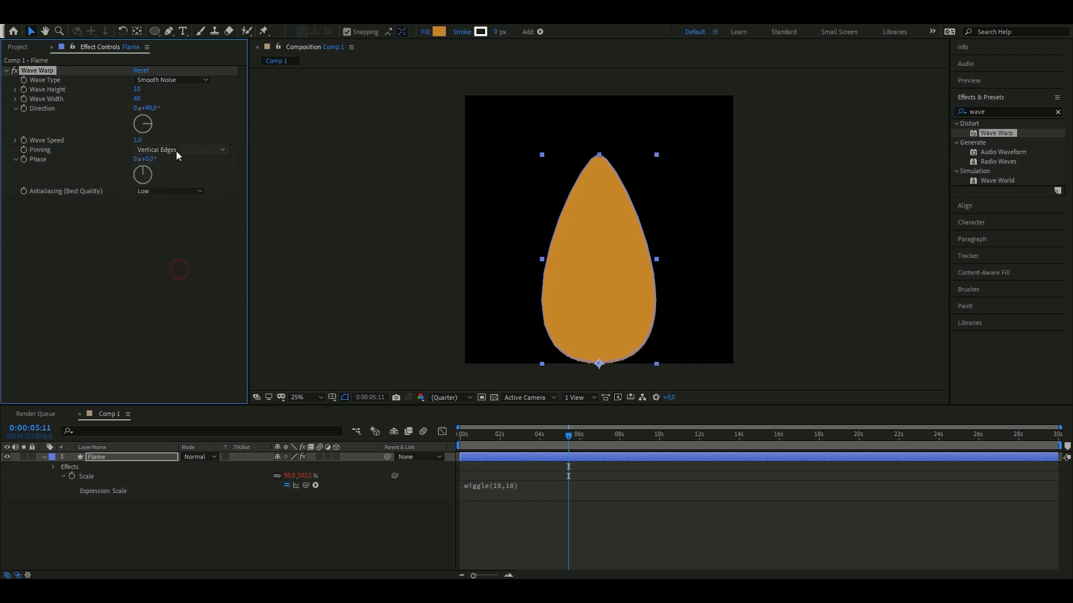
left_click(180, 150)
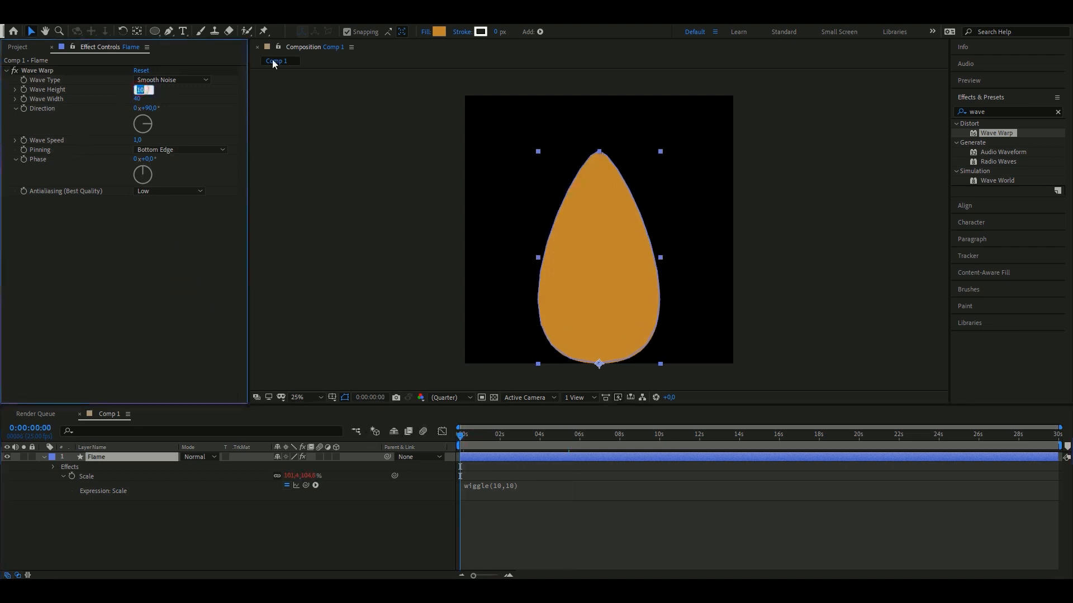
type("138")
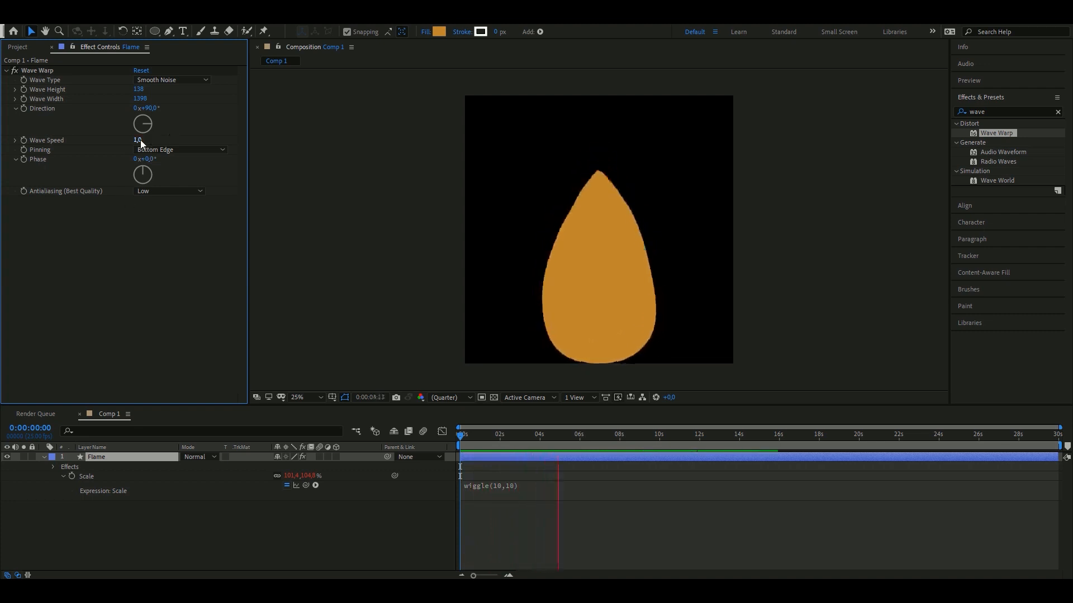
left_click(141, 140)
type("3.4")
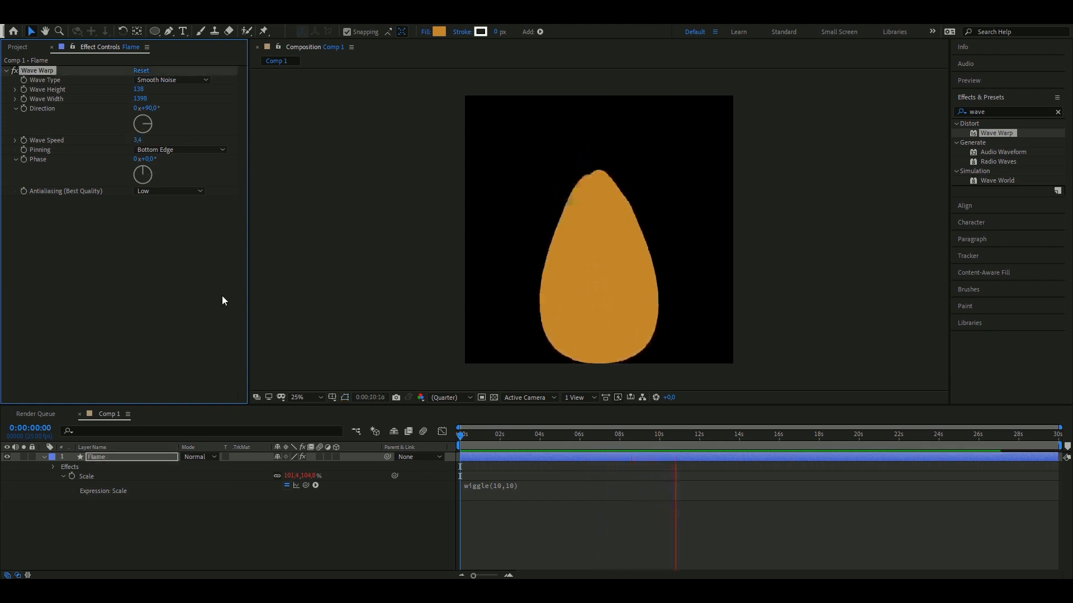
left_click(168, 191)
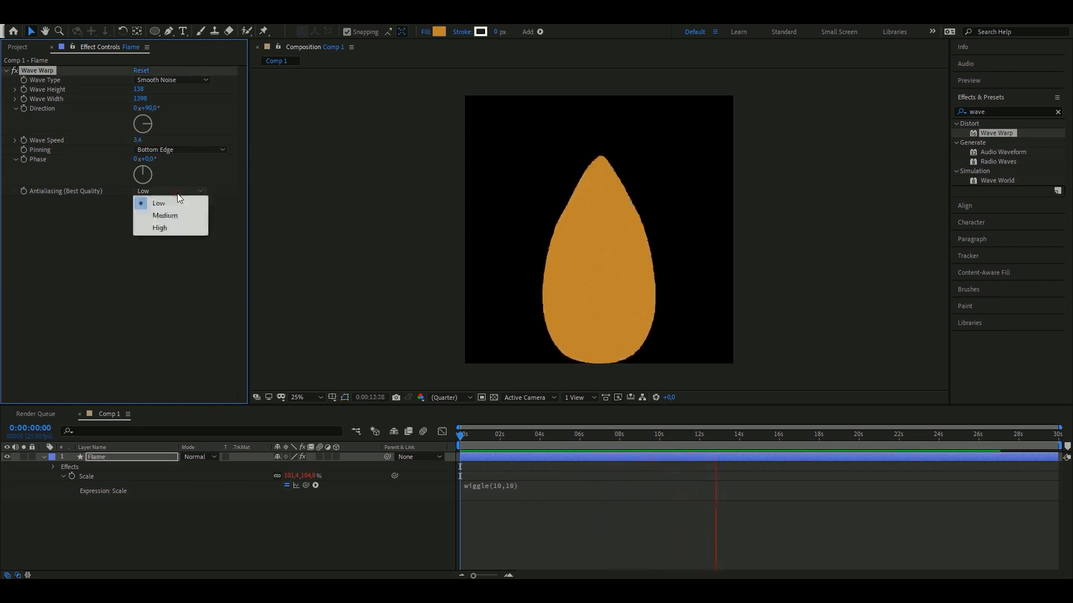
left_click(159, 227)
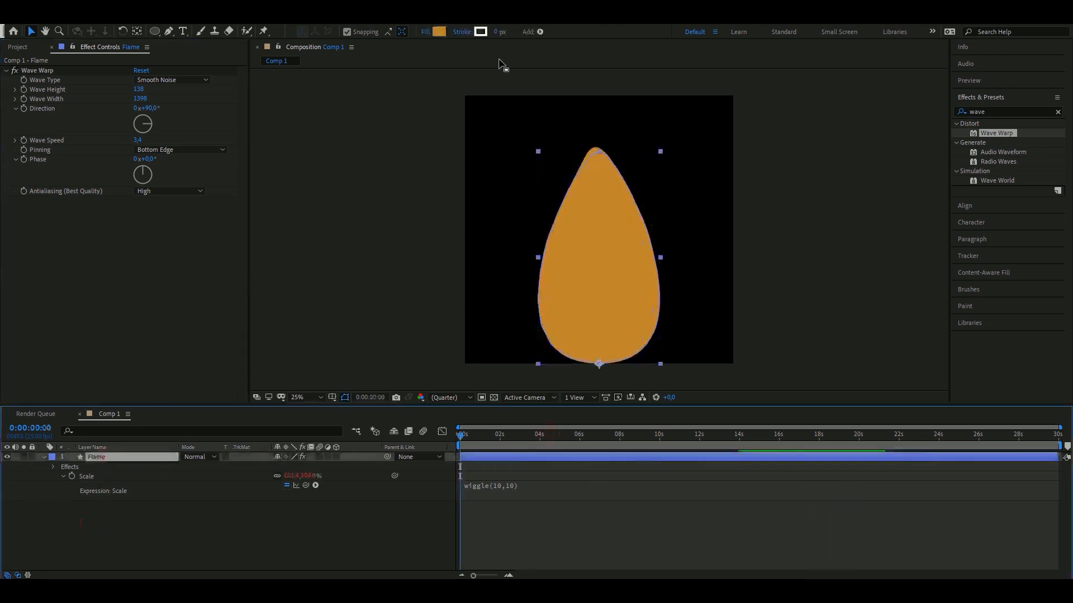
Step: Replace the Flame's orange fill with a warm golden yellow in the Shape Fill Color picker
left_click(442, 32)
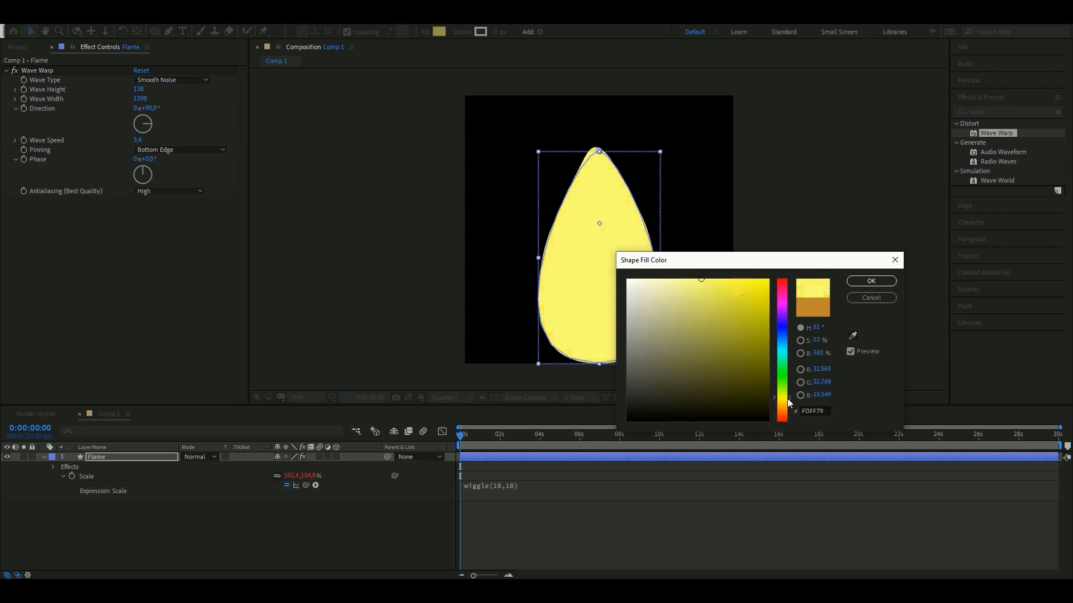
left_click(722, 301)
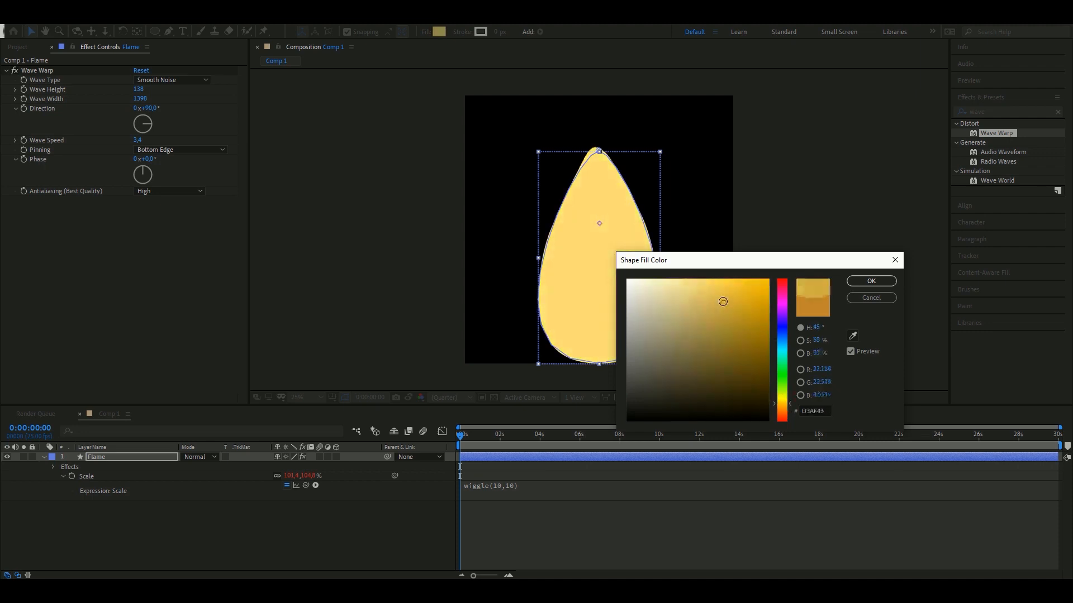
left_click(871, 281)
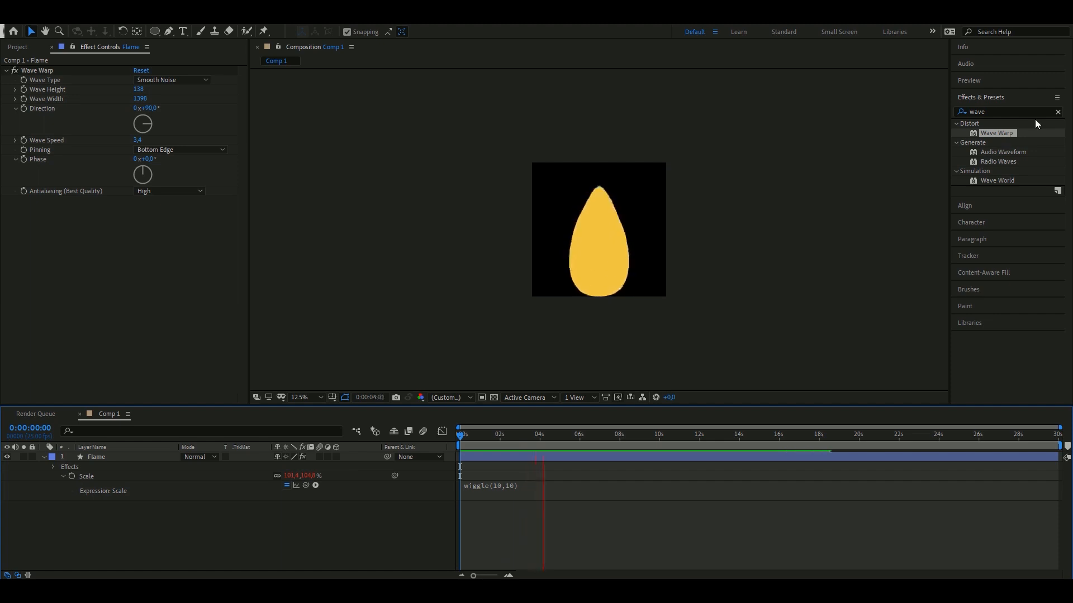
Step: Apply Glow with radius 241 and intensity 2.1, and lighten the fill to pale creamy yellow
type("glow")
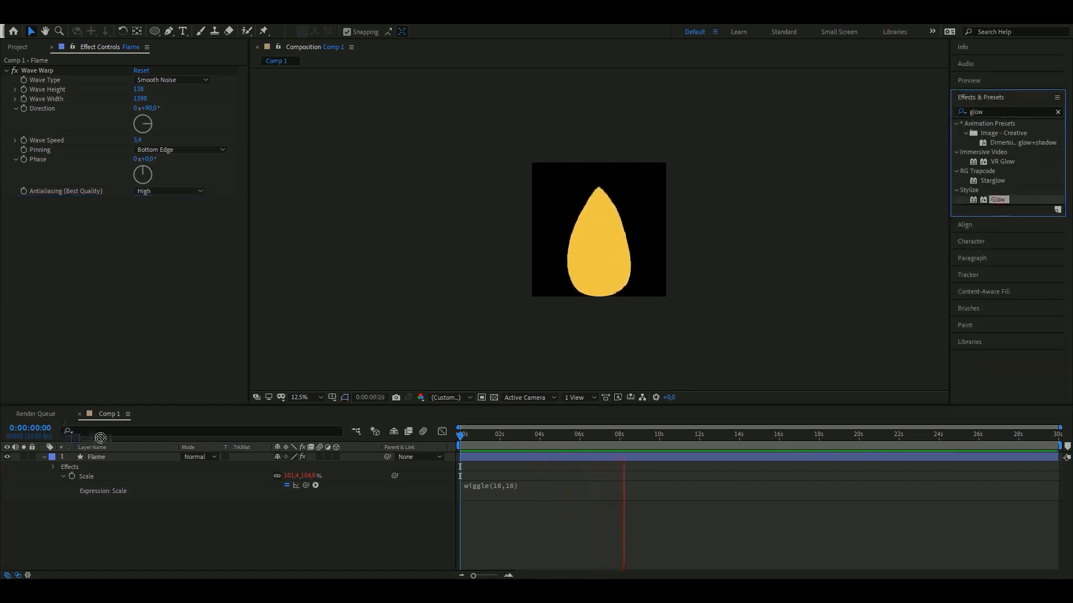
double_click(998, 199)
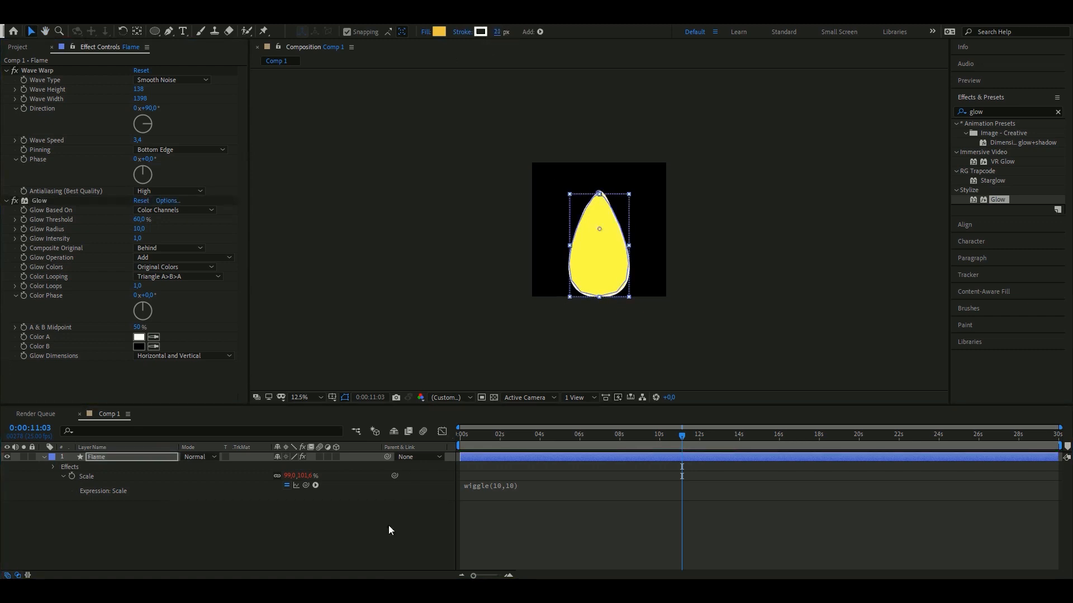
left_click(390, 530)
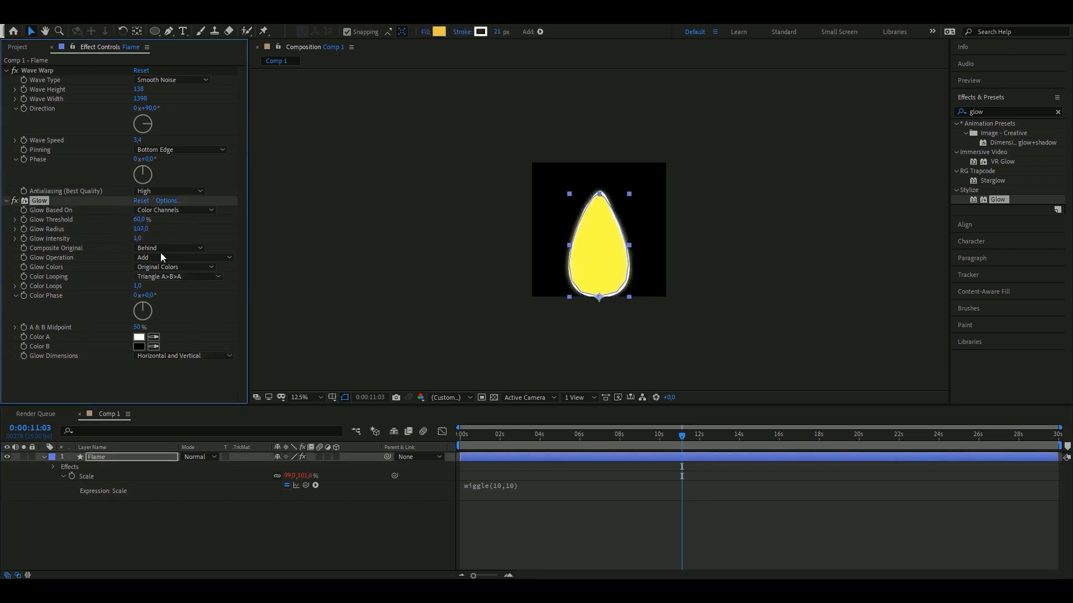
left_click(445, 31)
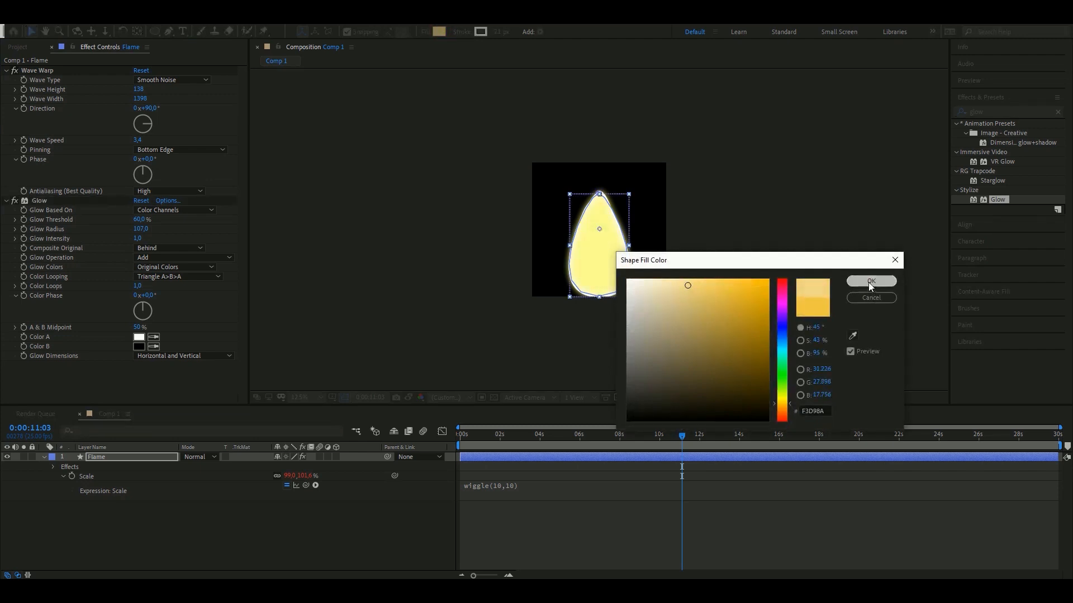
left_click(871, 281)
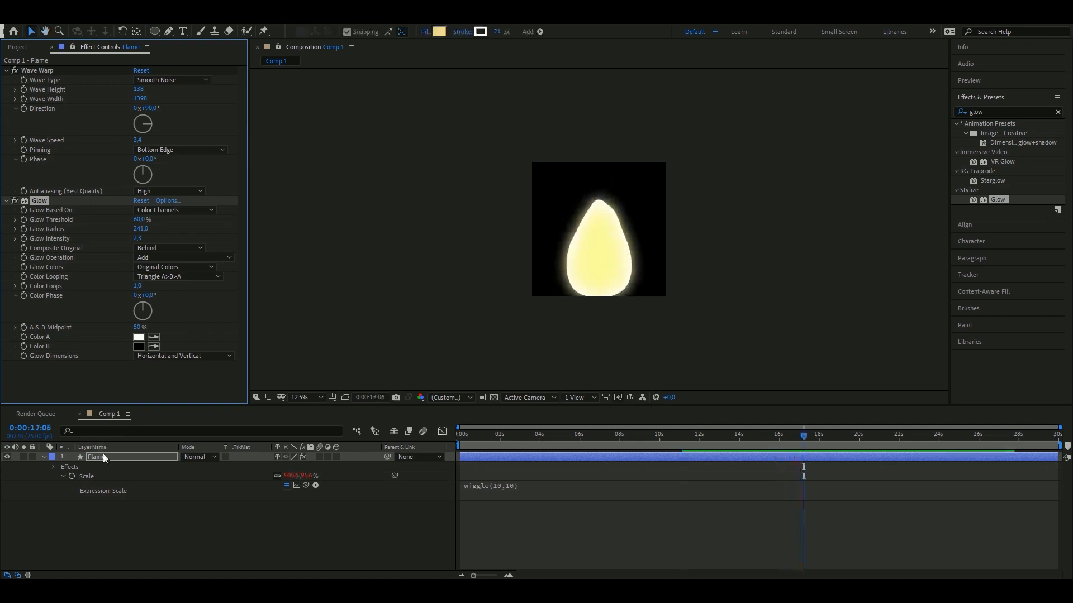
Step: Duplicate the Flame layer, make the copy's fill orange, and shrink the yellow inner core
key("ctrl+d")
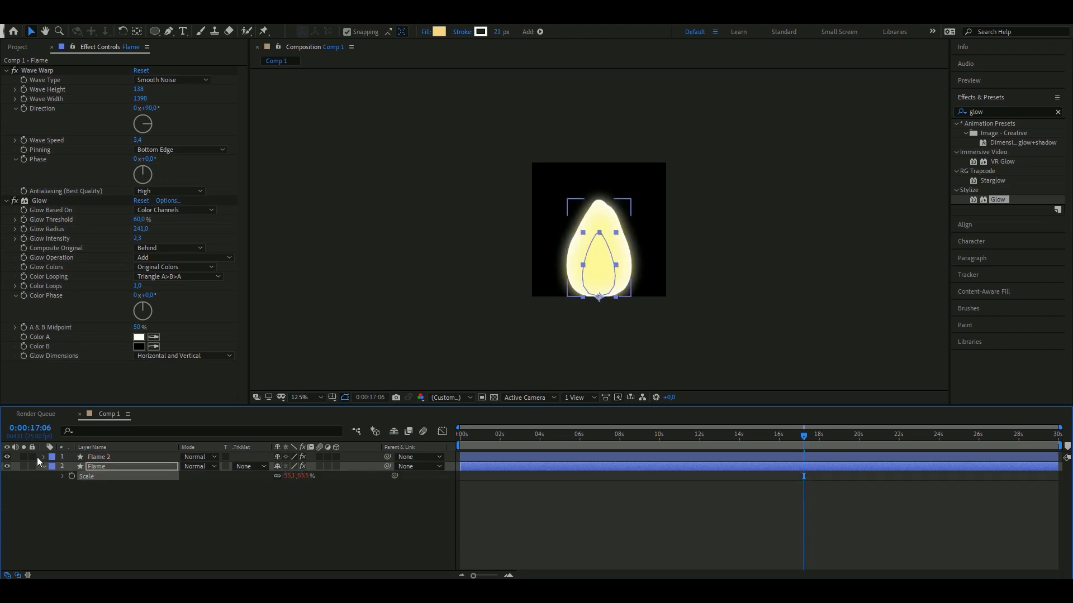
left_click(98, 457)
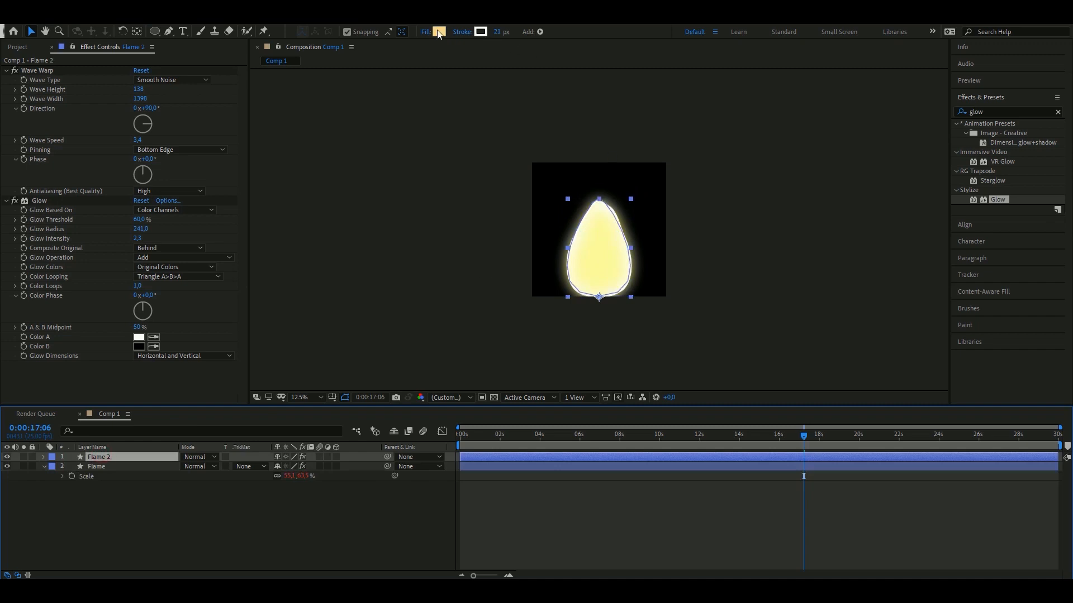
left_click(438, 31)
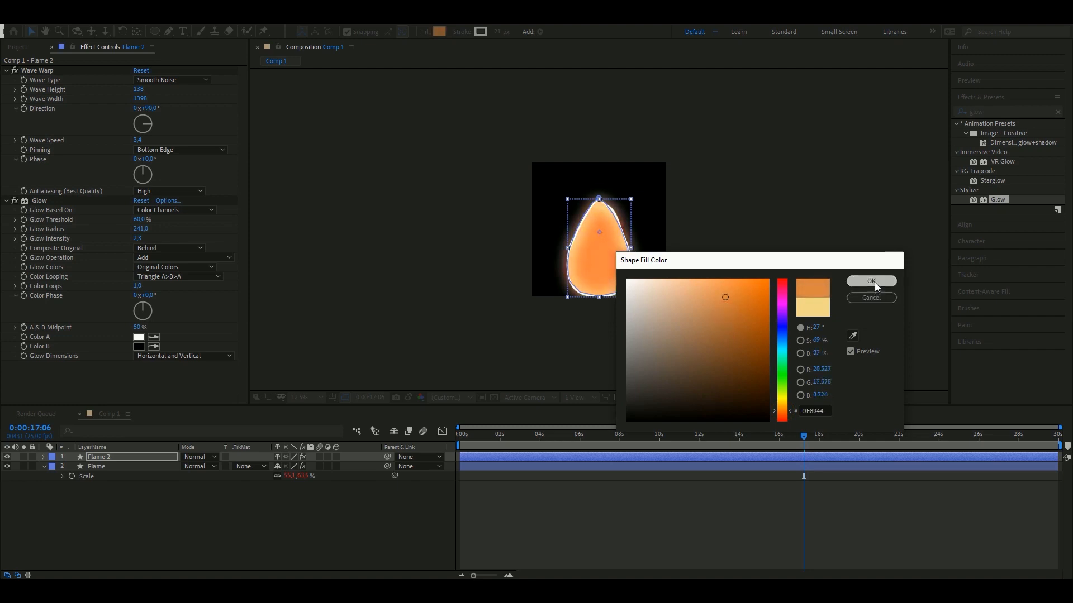
left_click(870, 281)
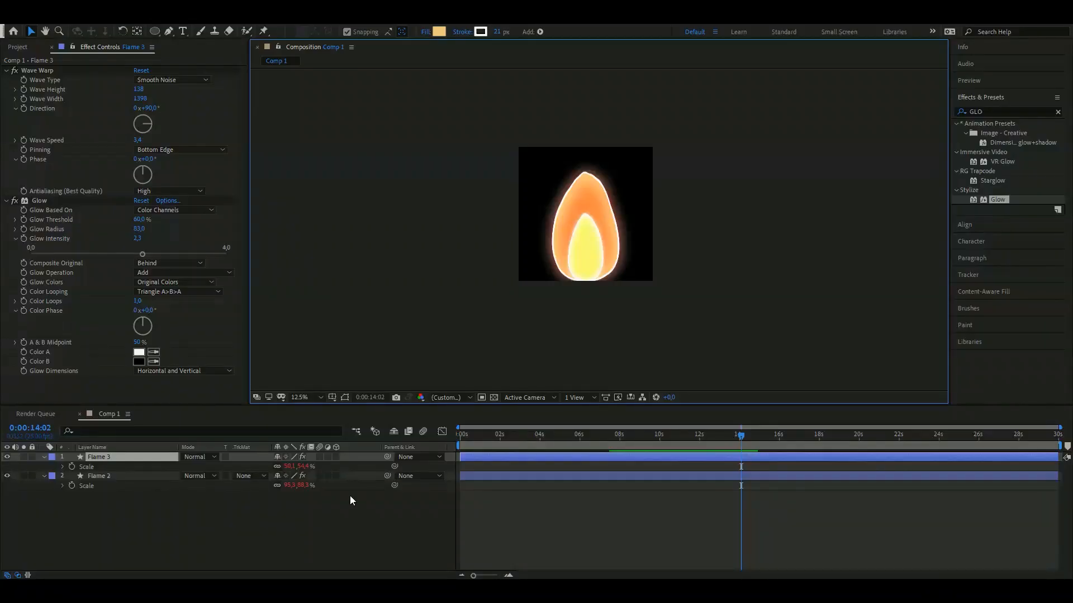
left_click(299, 398)
type("c")
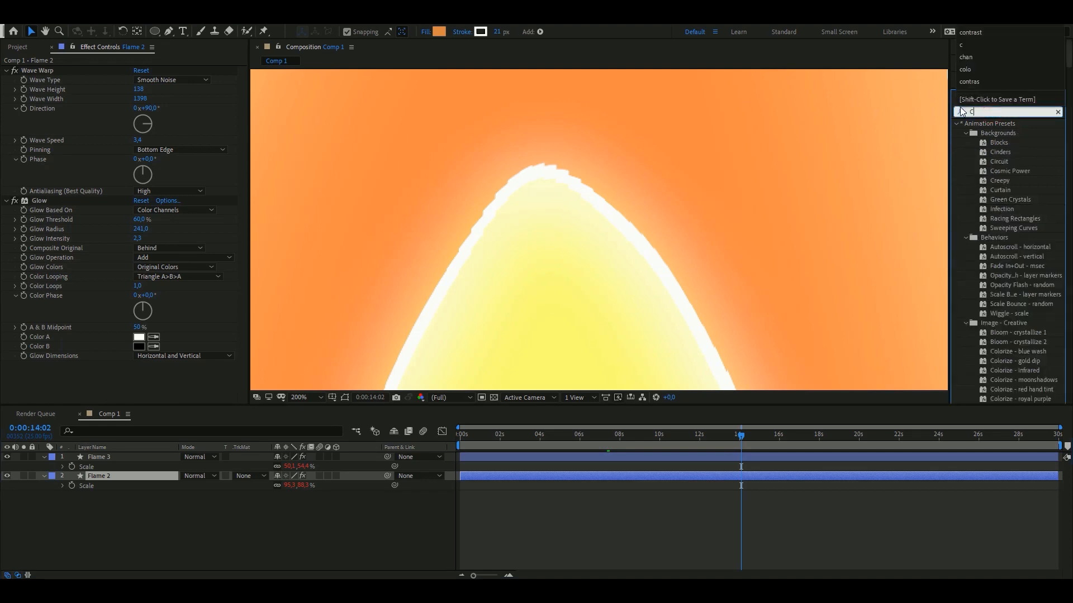
Step: Apply Matte Choker to Flame 3 and Flame 2, ahead of Glow, and adjust its Geometric Softness
type("matte cho")
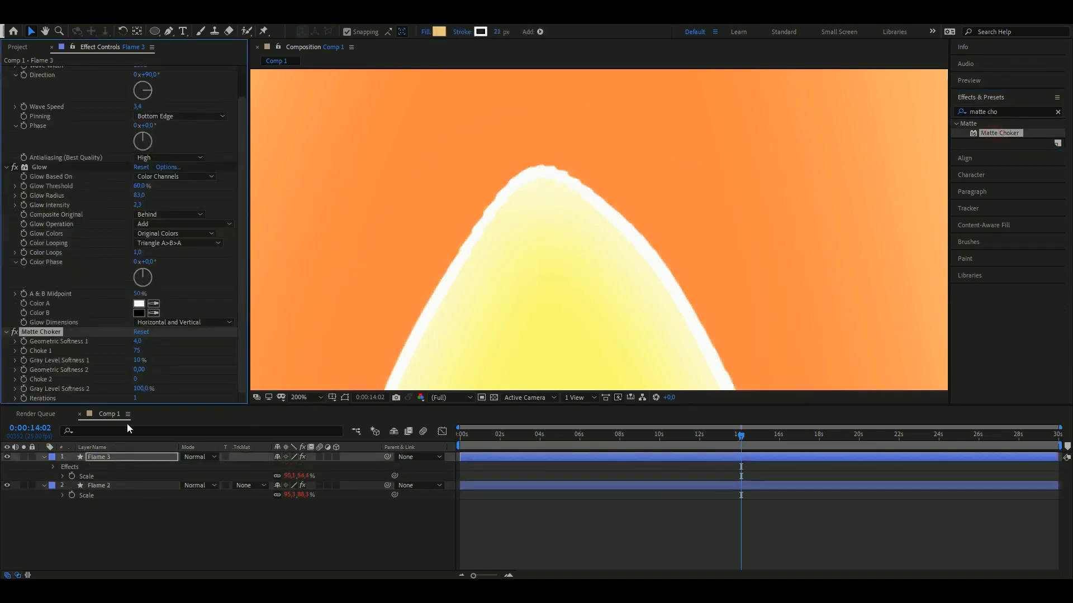
left_click(7, 332)
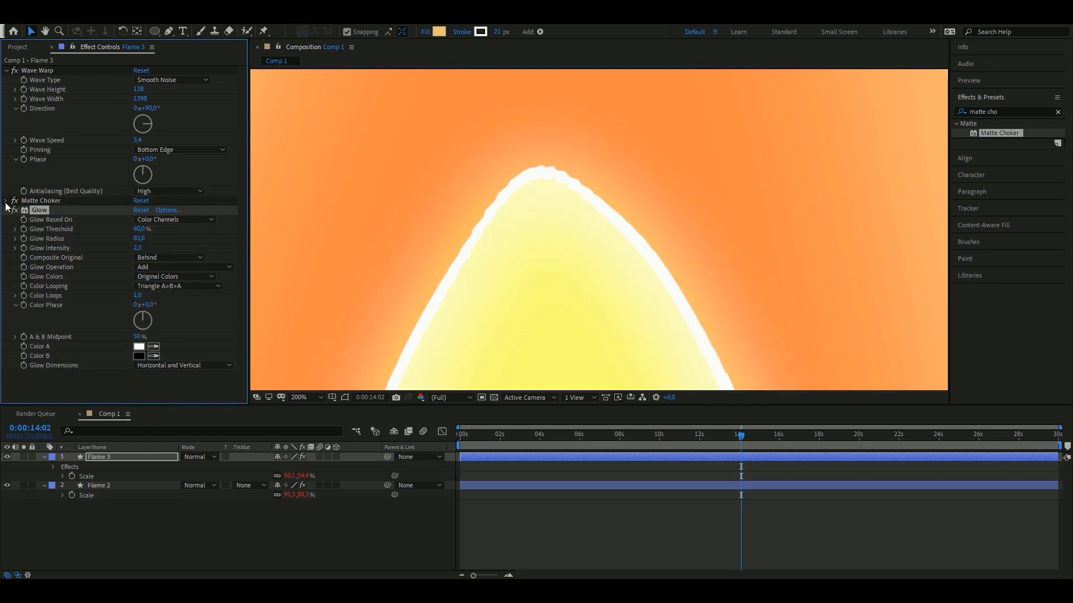
left_click(6, 201)
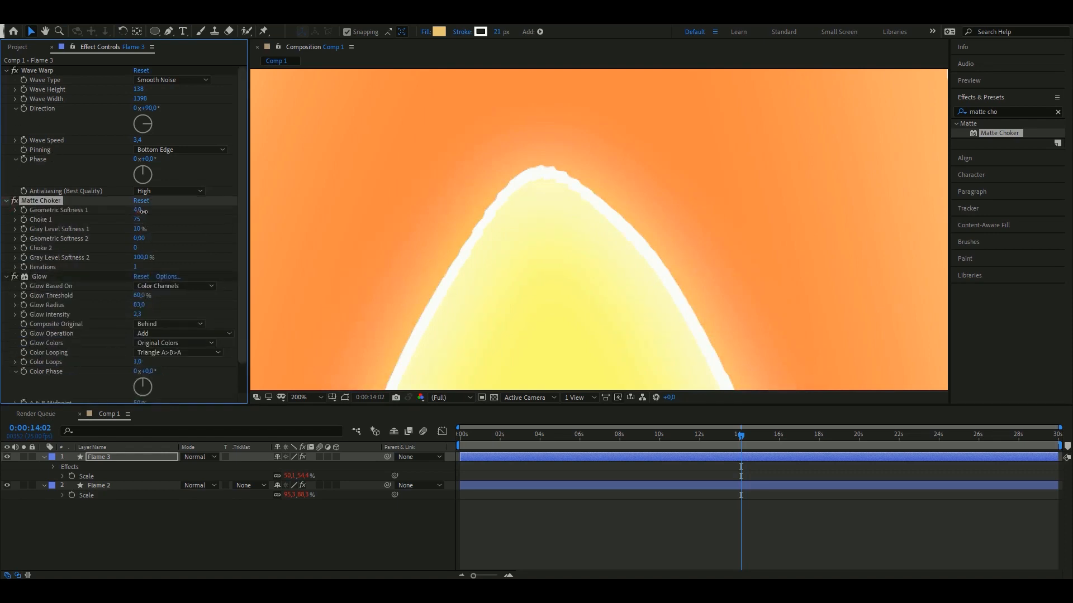
left_click_drag(136, 211, 171, 210)
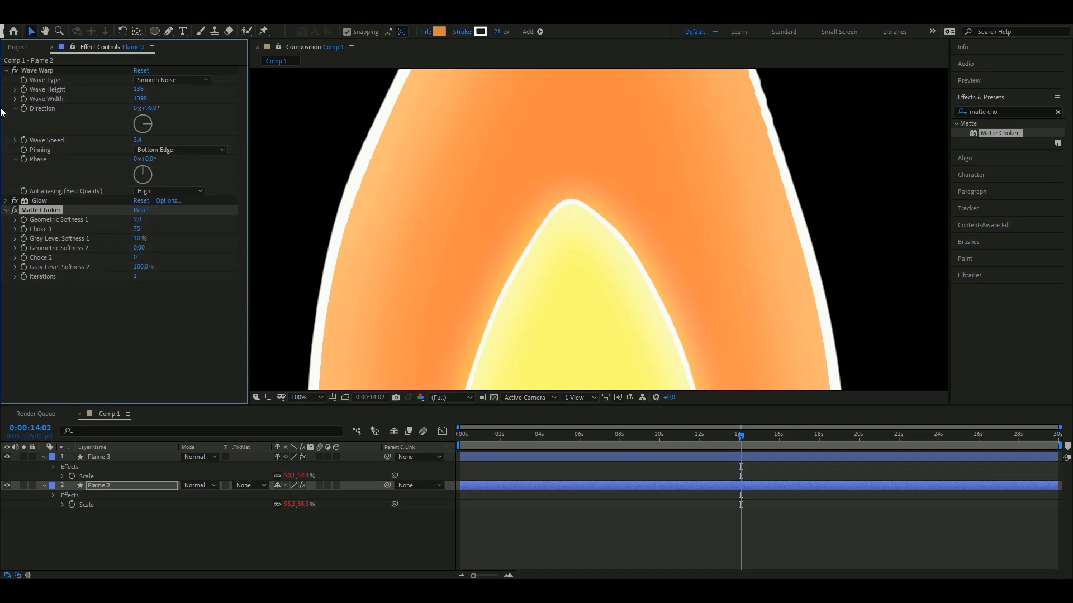
left_click(6, 71)
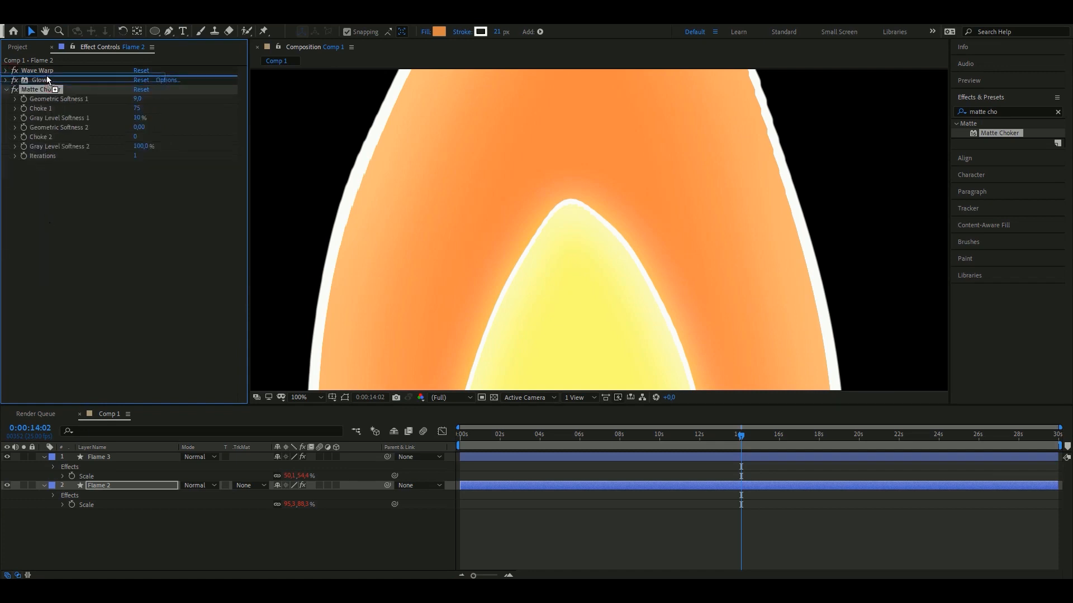